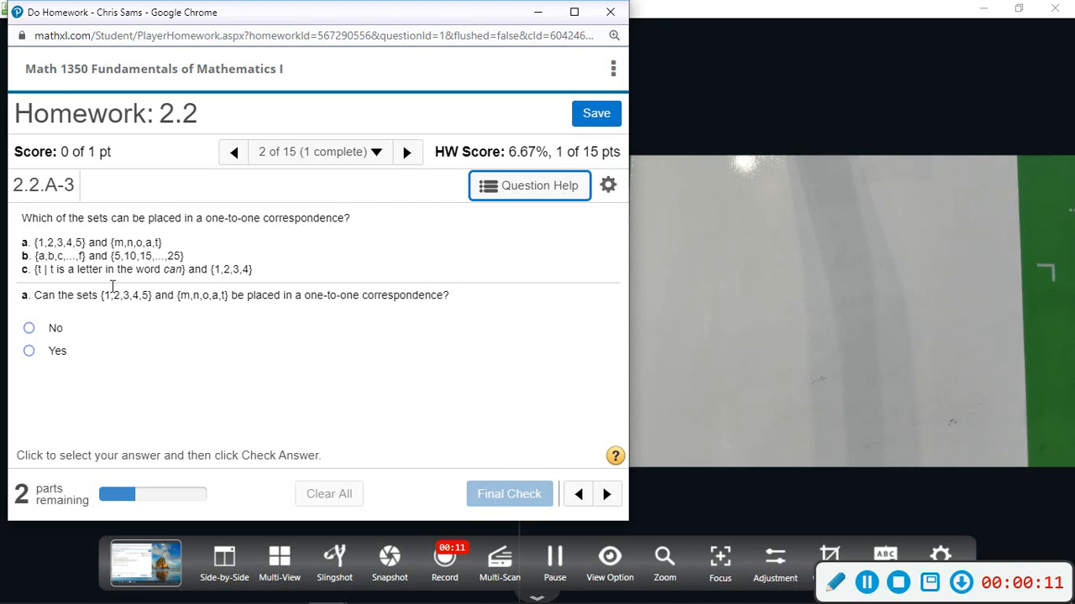
{"action": "mouse_move", "coordinate": [193, 344]}
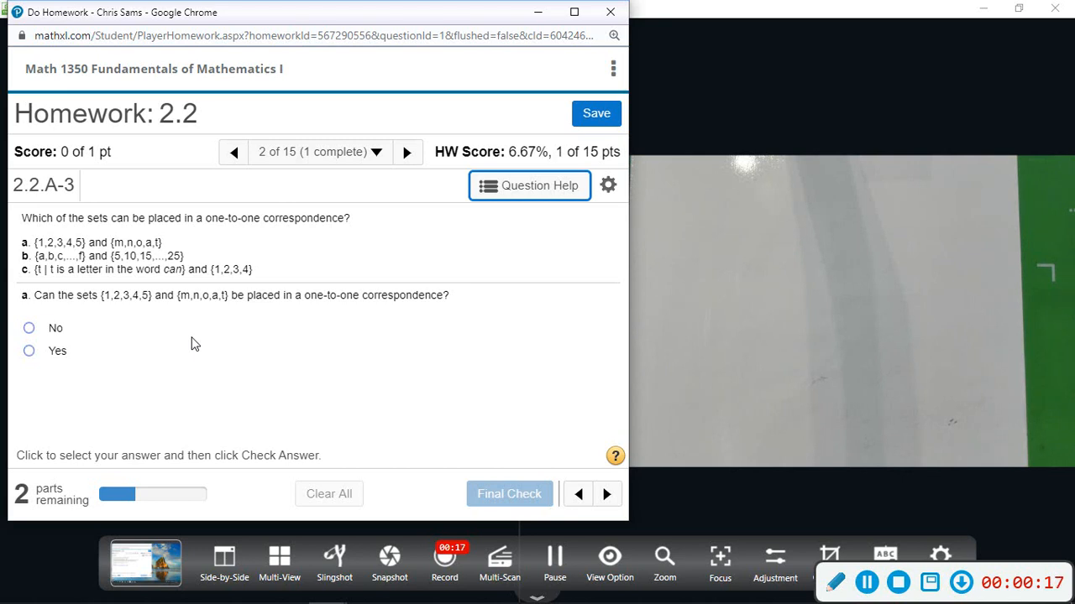
{"action": "mouse_move", "coordinate": [172, 342]}
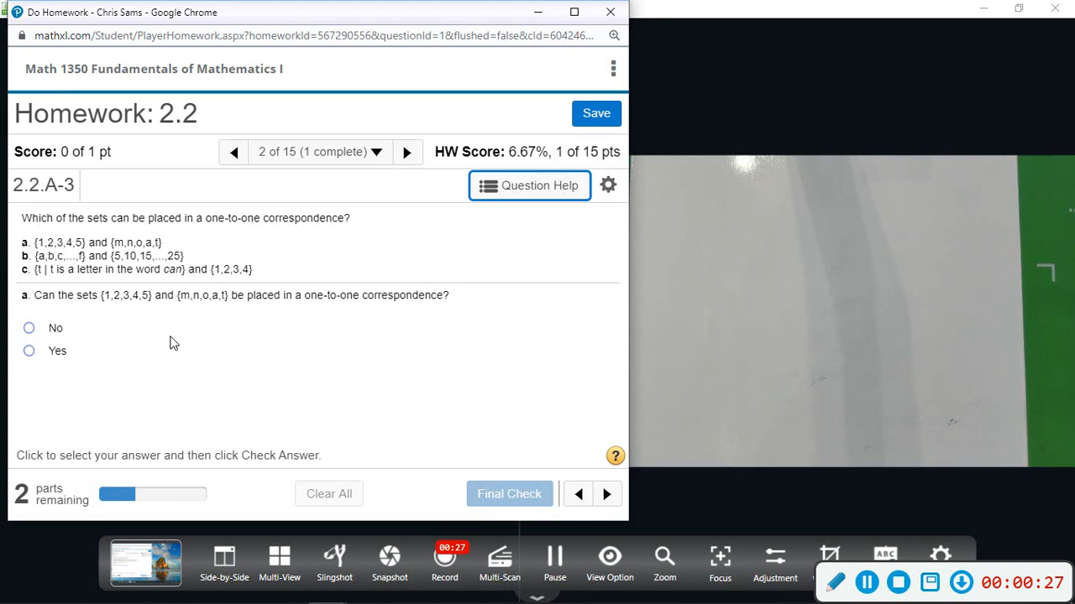
{"action": "mouse_move", "coordinate": [249, 207]}
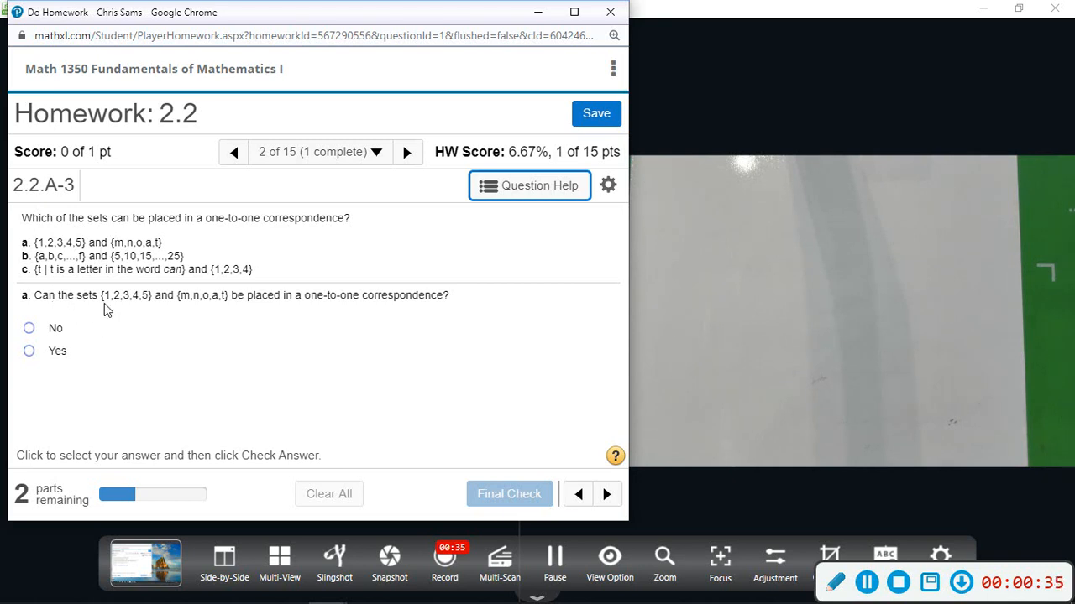
{"action": "mouse_move", "coordinate": [123, 313]}
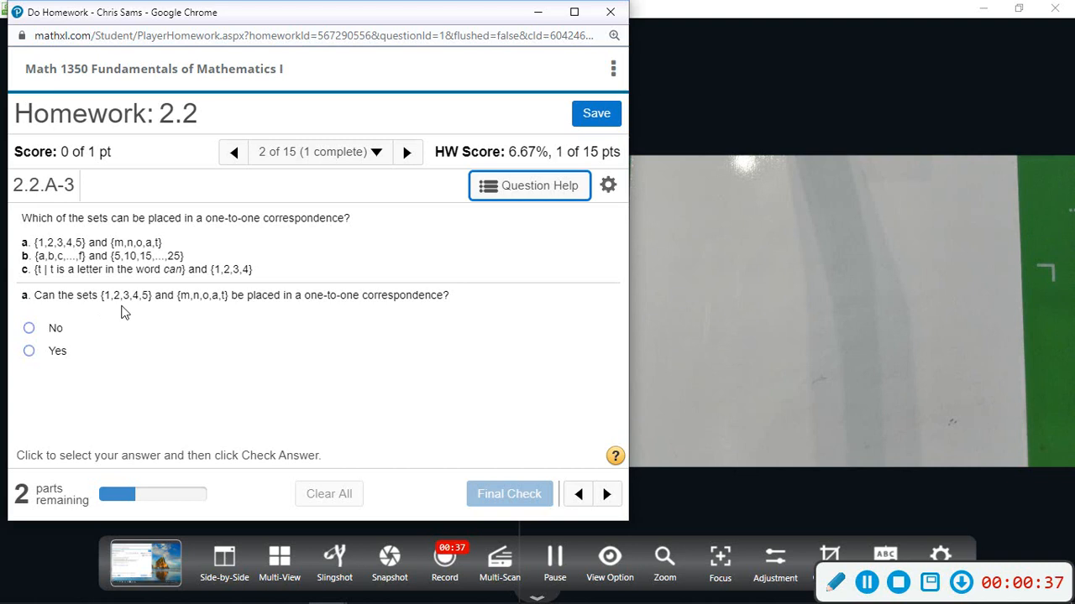
{"action": "mouse_move", "coordinate": [201, 320]}
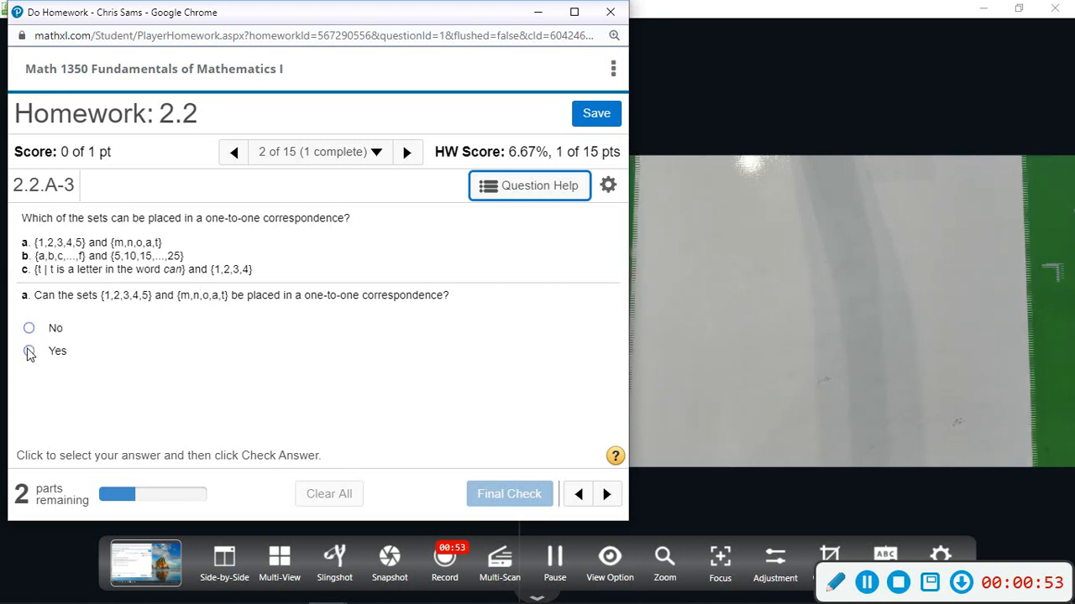
Submit Yes for part a, confirming {1,2,3,4,5} and {m,n,o,a,t} correspond one-to-one.
{"action": "left_click", "coordinate": [30, 351]}
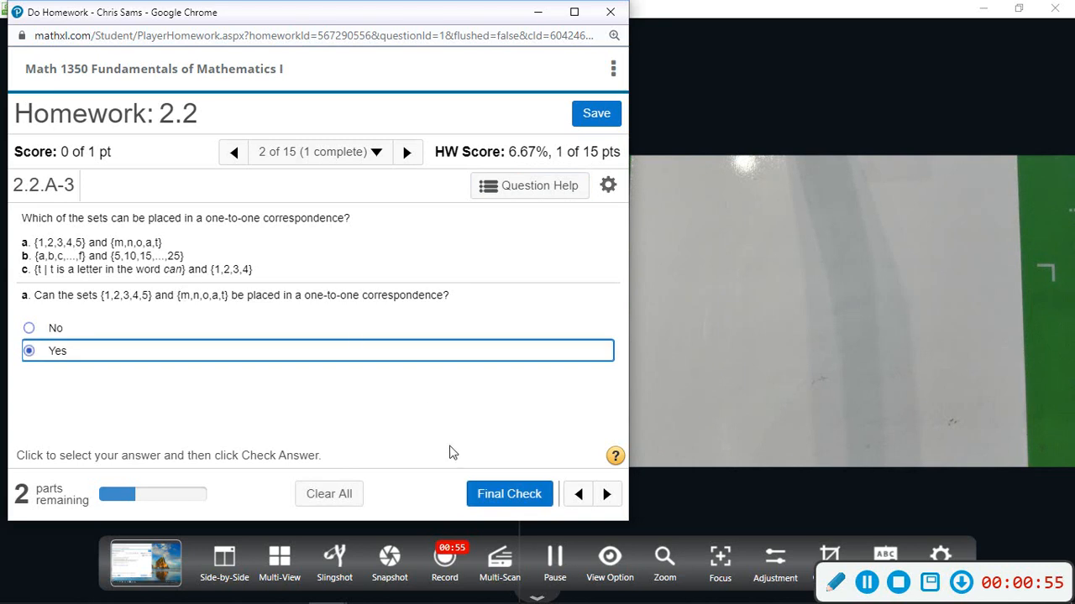
{"action": "left_click", "coordinate": [509, 494]}
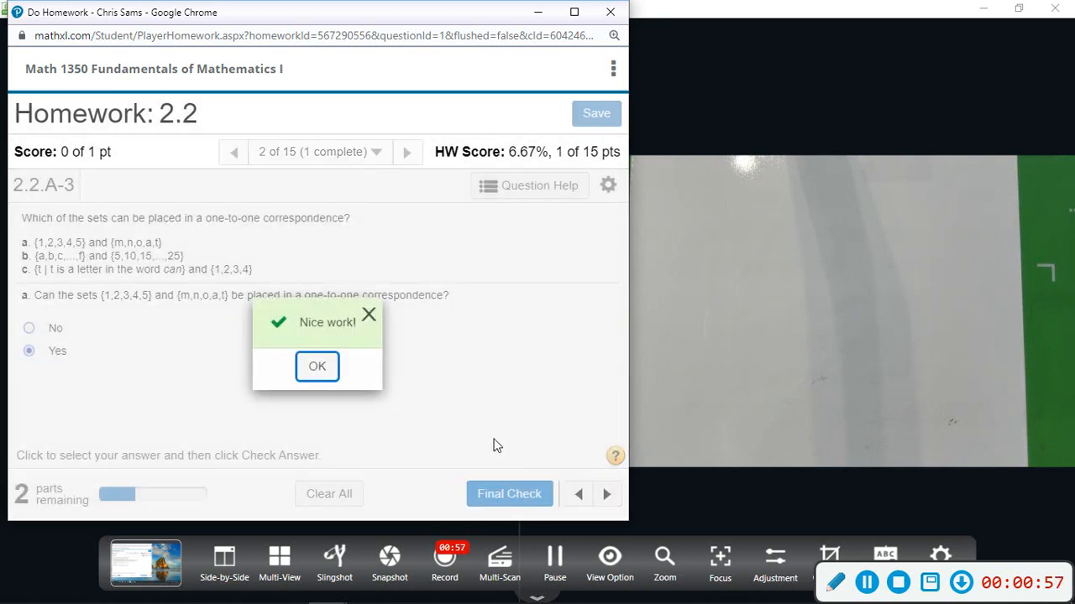
{"action": "left_click", "coordinate": [316, 366]}
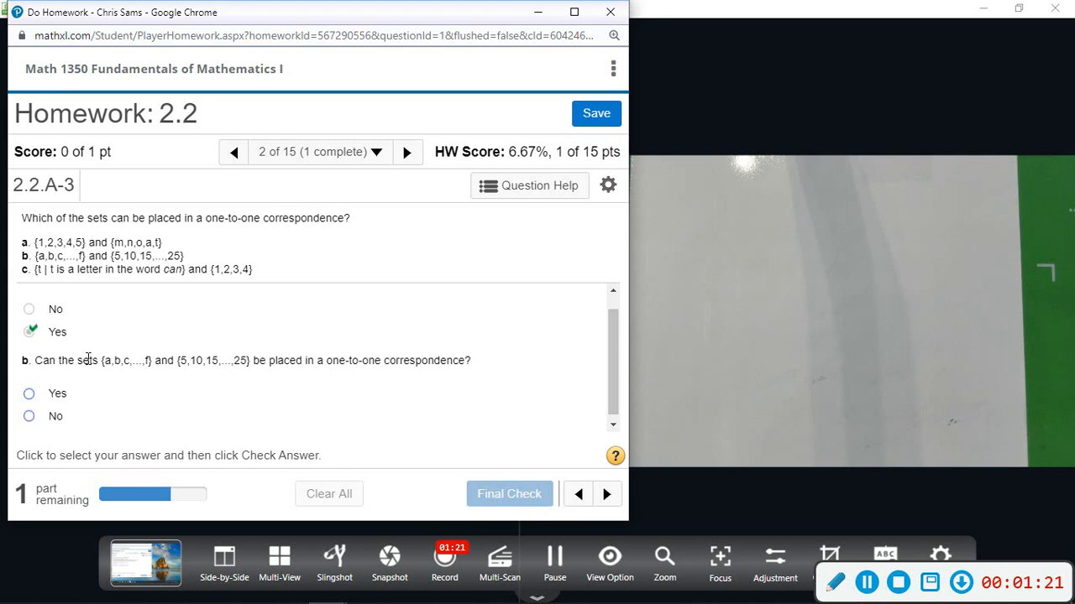
Submit No for part b, since {a,b,c,...,f} and {5,10,15,...,25} don't correspond.
{"action": "left_click", "coordinate": [30, 417]}
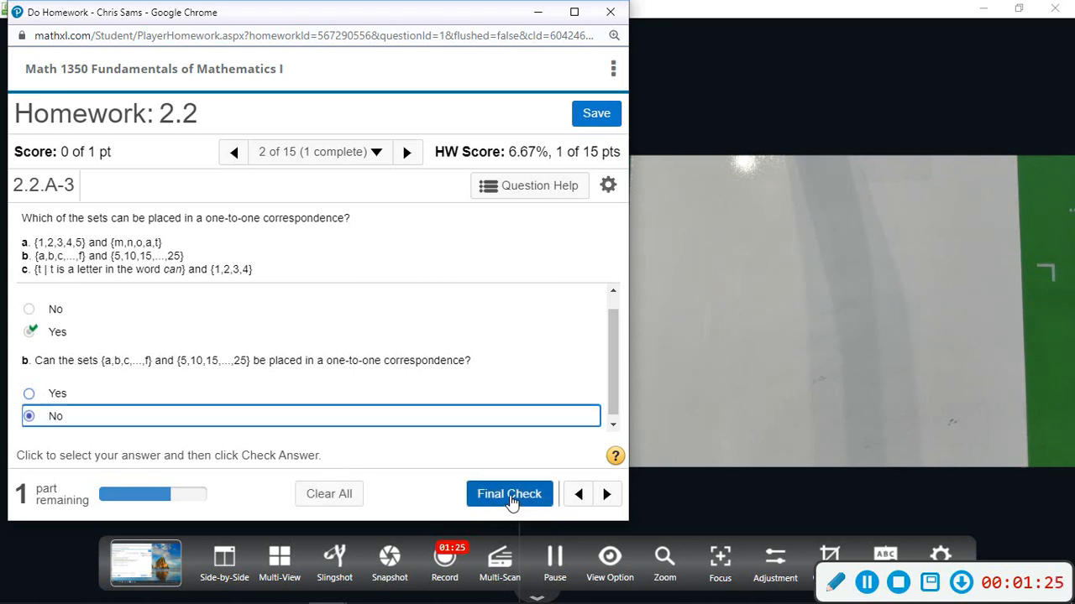
{"action": "left_click", "coordinate": [508, 494]}
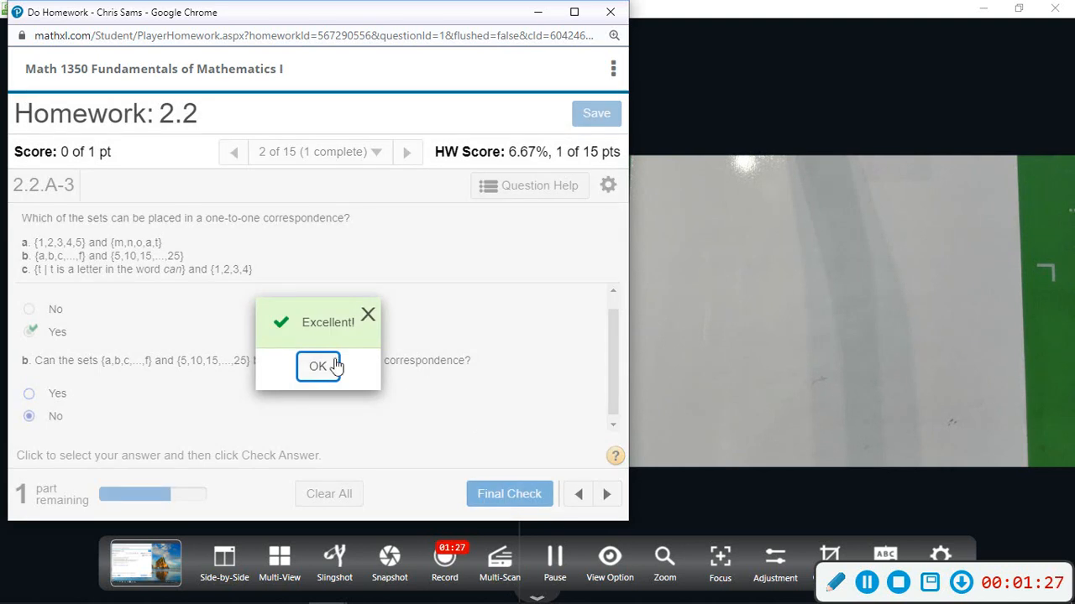
{"action": "left_click", "coordinate": [318, 367]}
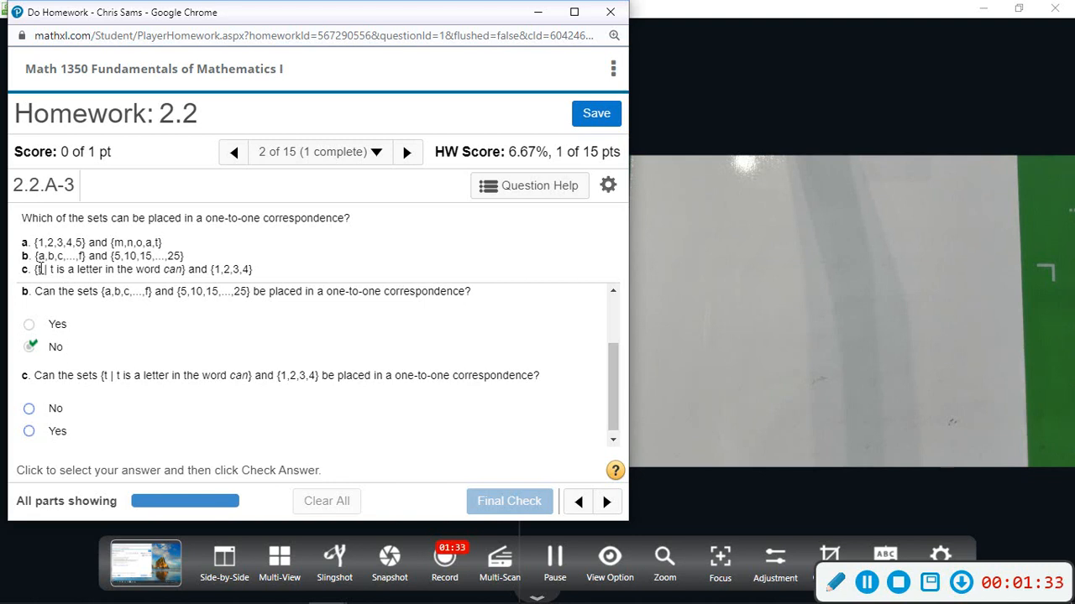
{"action": "mouse_move", "coordinate": [75, 283]}
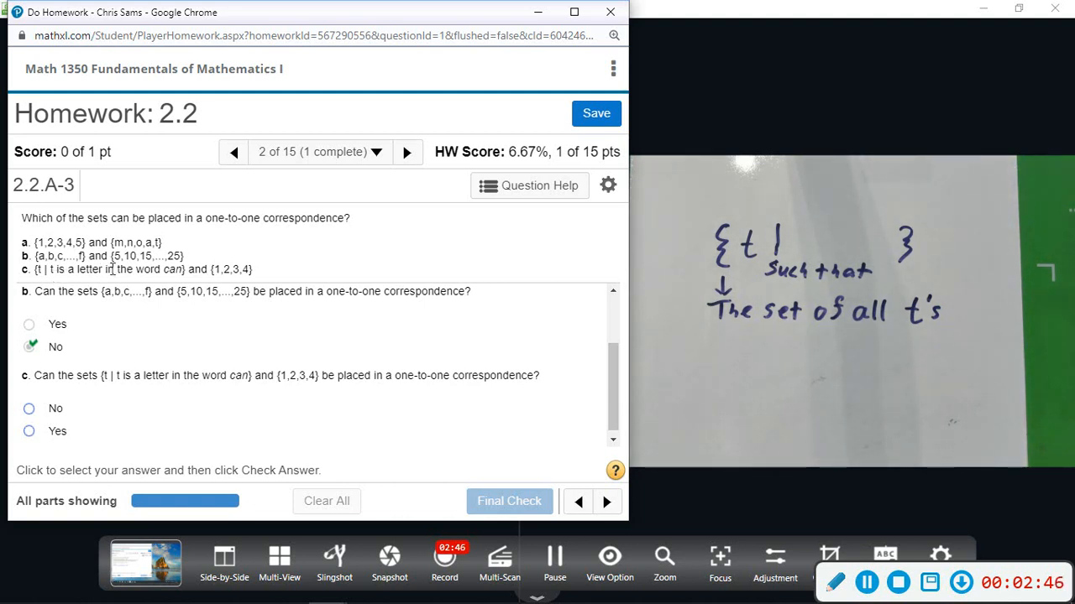
{"action": "mouse_move", "coordinate": [181, 272]}
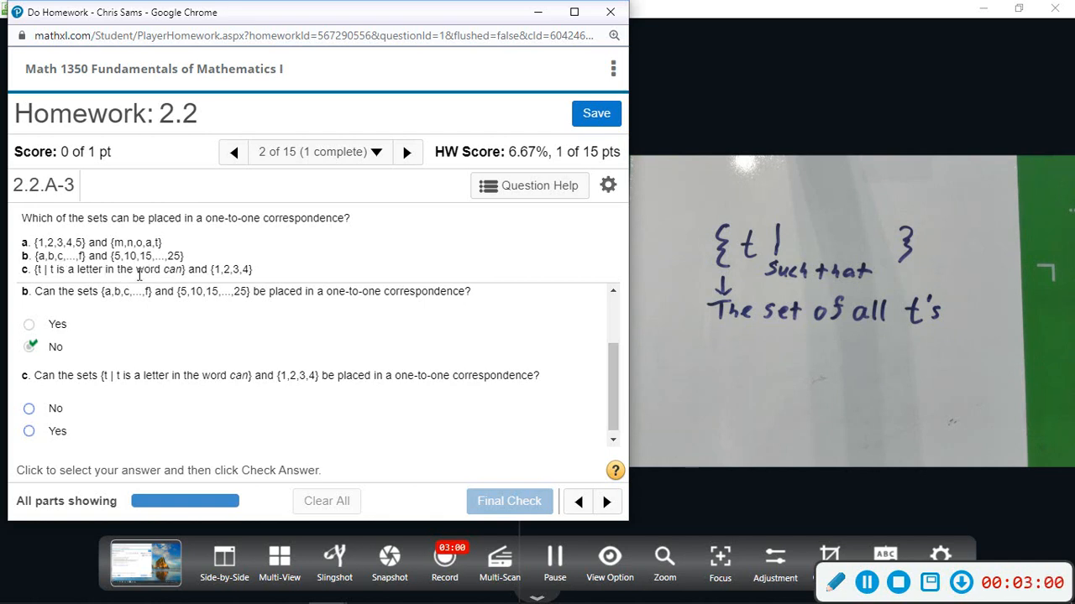
{"action": "mouse_move", "coordinate": [249, 270]}
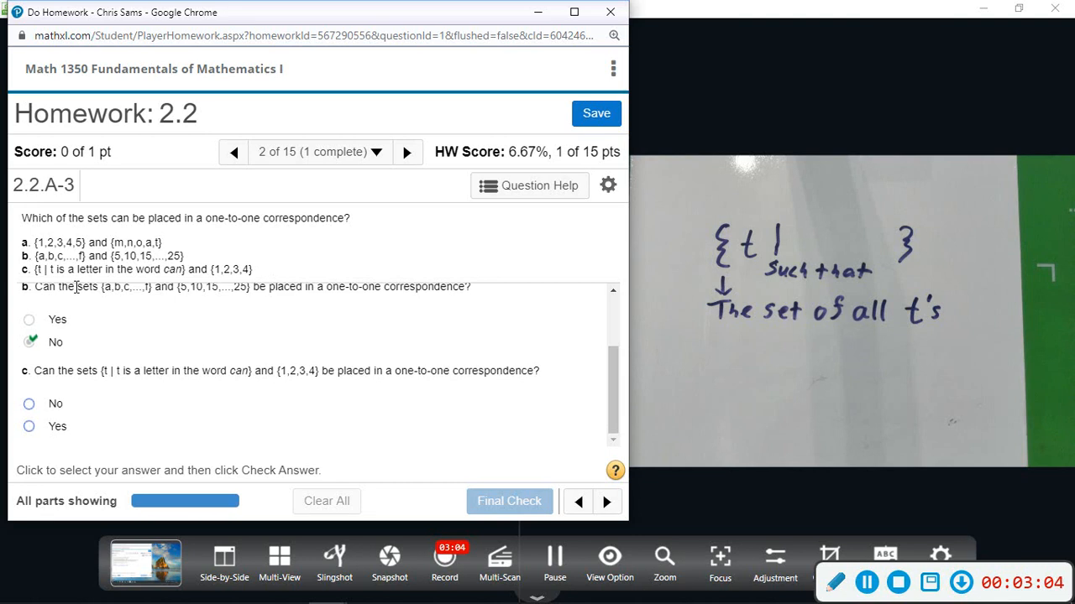
{"action": "mouse_move", "coordinate": [93, 442]}
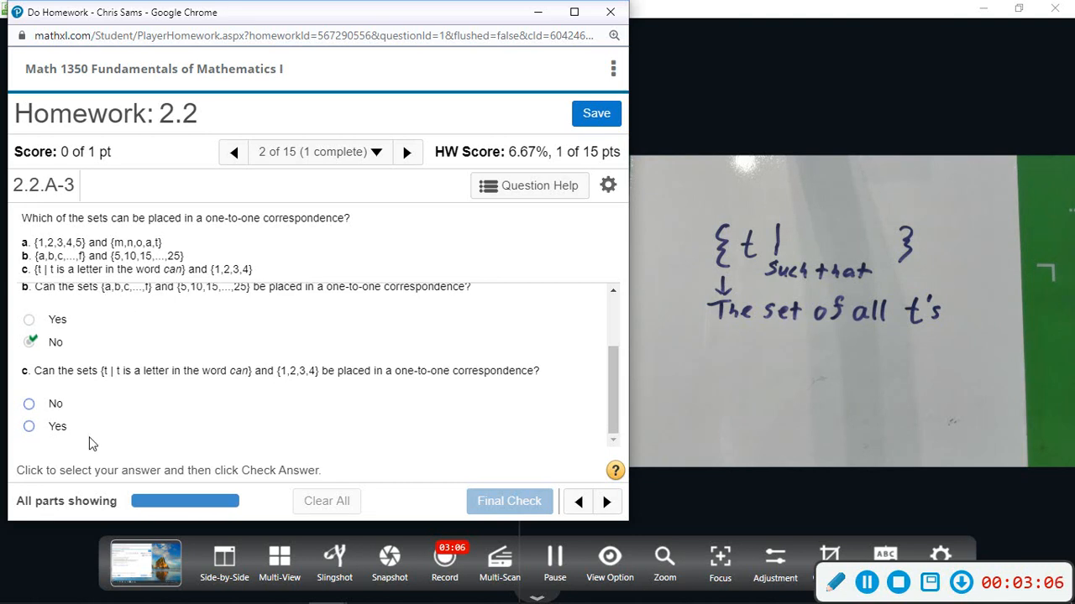